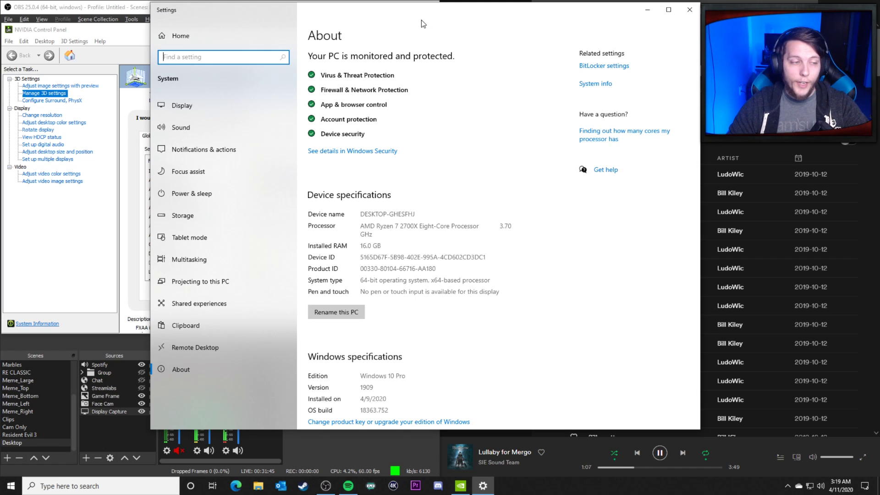
pyautogui.moveTo(443, 240)
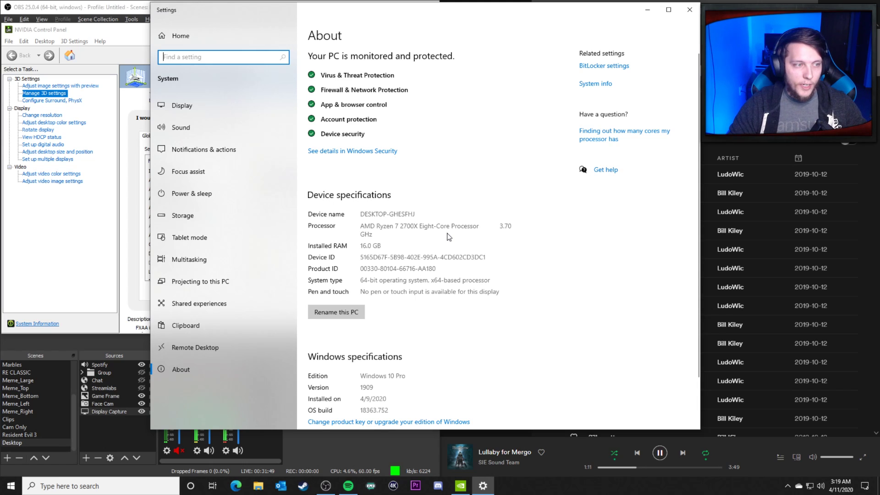
pyautogui.moveTo(400, 235)
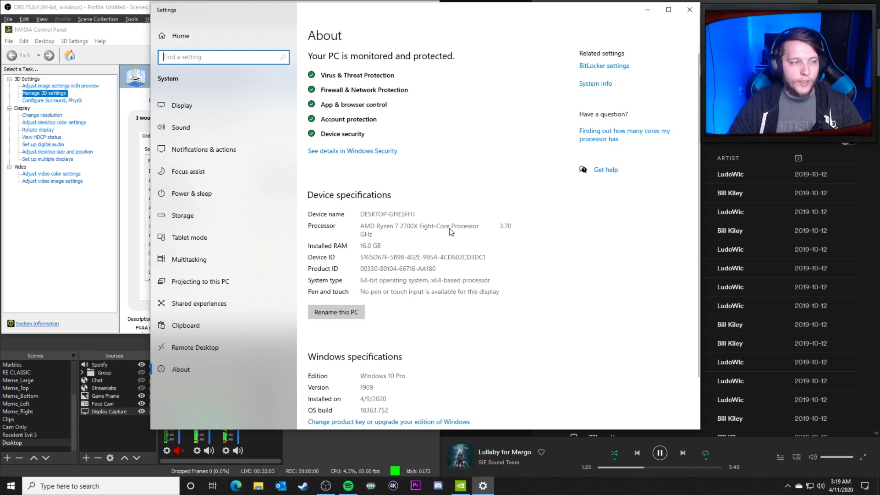
pyautogui.moveTo(431, 236)
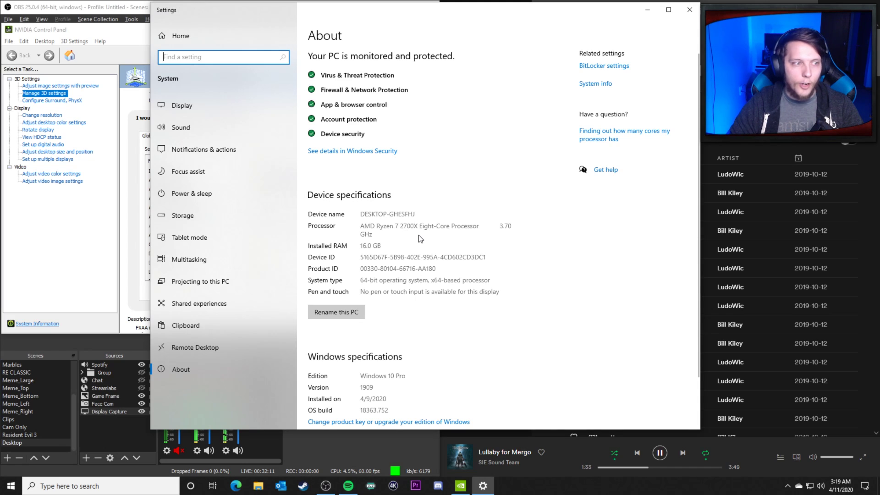
pyautogui.moveTo(364, 252)
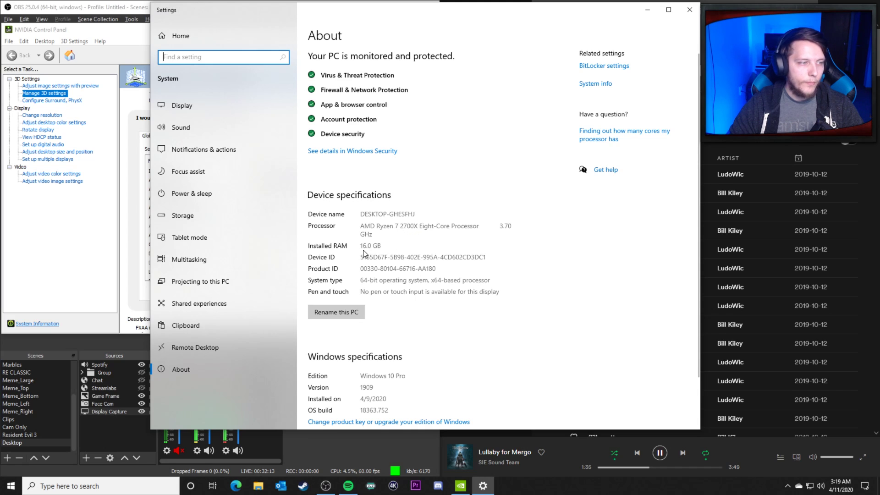
pyautogui.moveTo(387, 254)
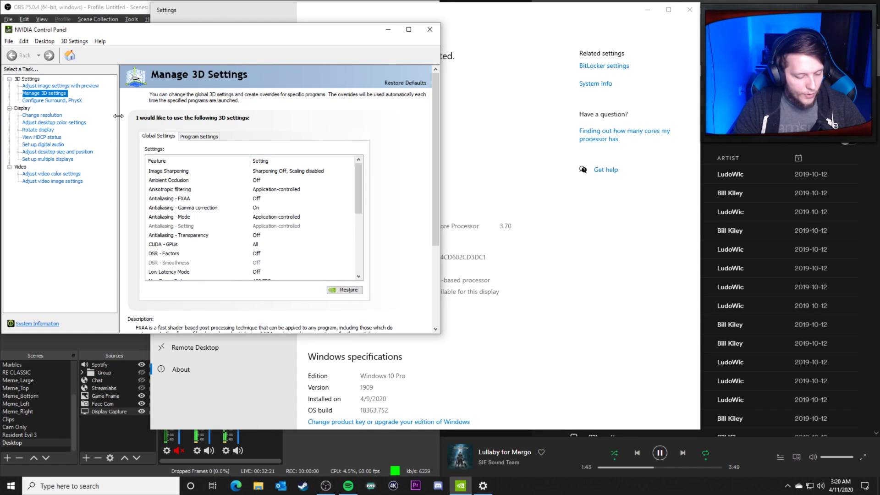
# - Search for 'Device Manager' before bringing up the global 3D settings list
pyautogui.write('Device Manager')
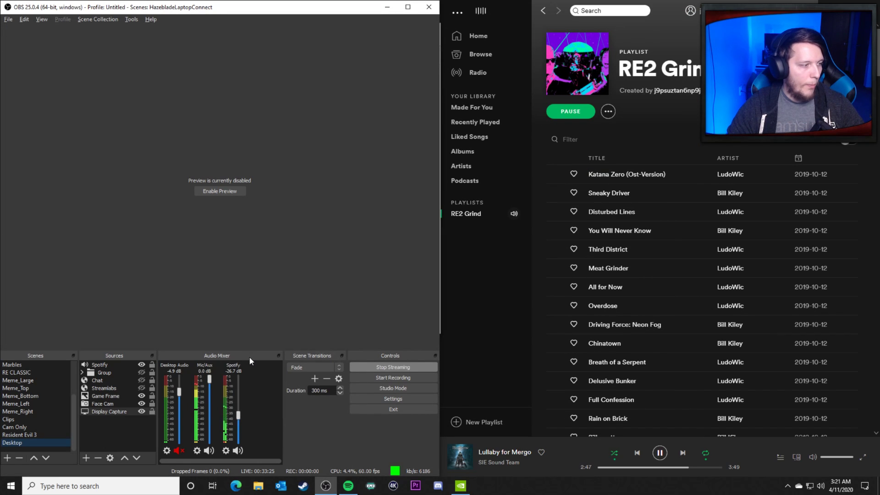
pyautogui.moveTo(232, 343)
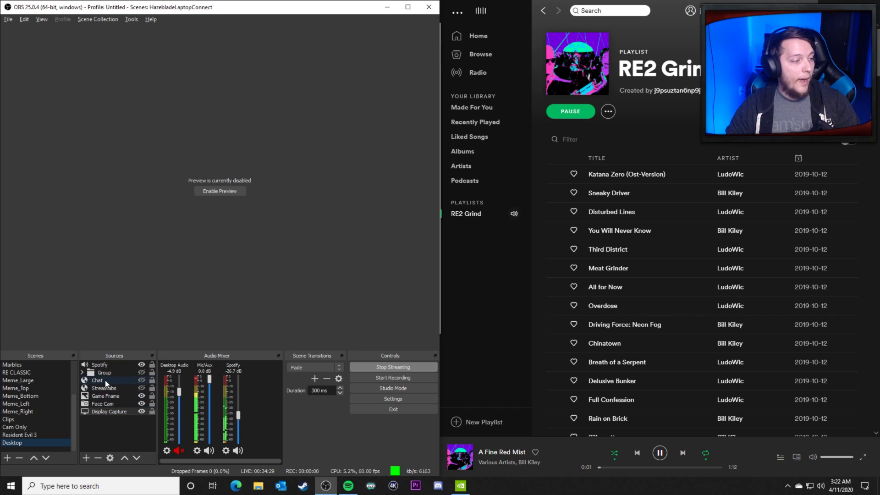
# - Select the Streamlabs, Game Frame and Display Capture sources so Streamlabs audio appears in the mixer
pyautogui.click(105, 396)
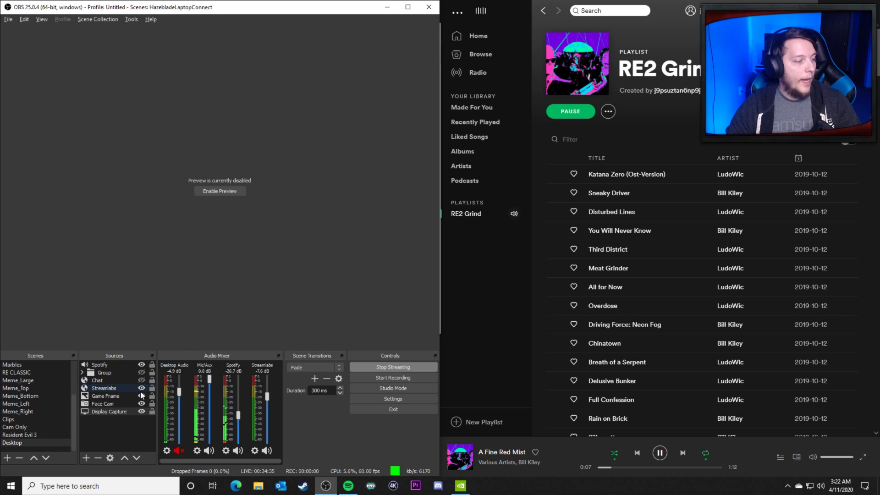
pyautogui.click(102, 403)
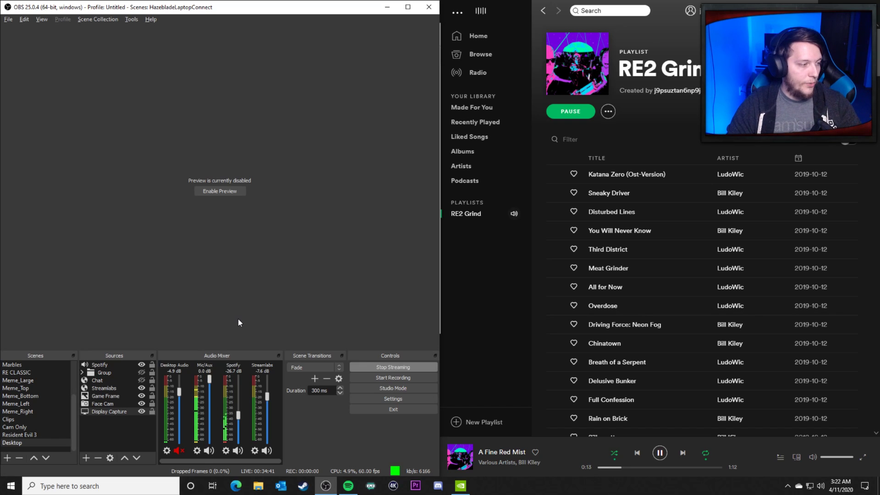
pyautogui.click(18, 434)
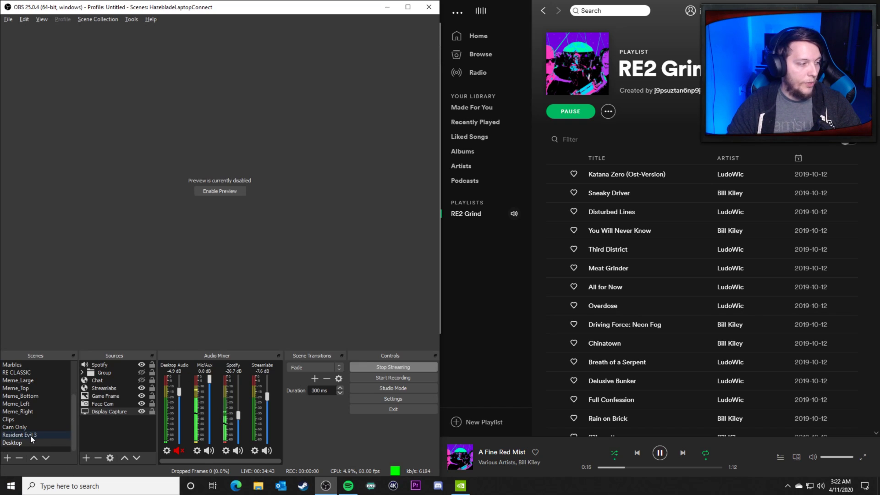
pyautogui.click(13, 443)
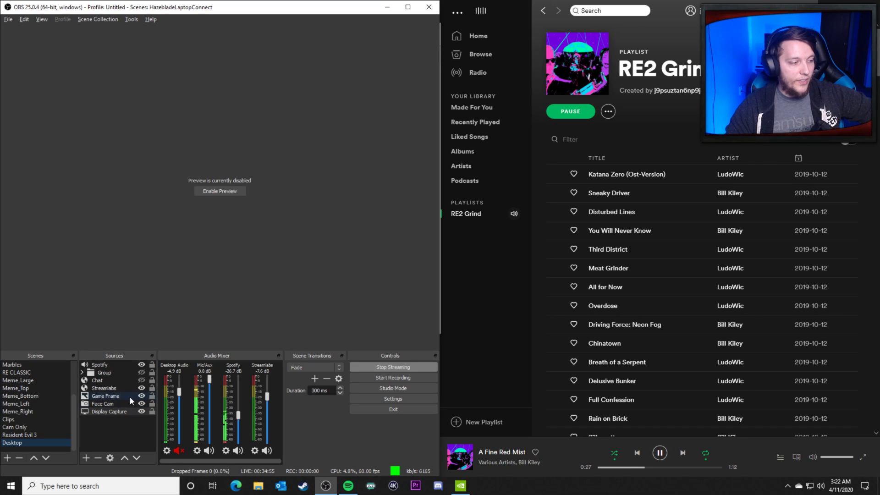
pyautogui.click(109, 411)
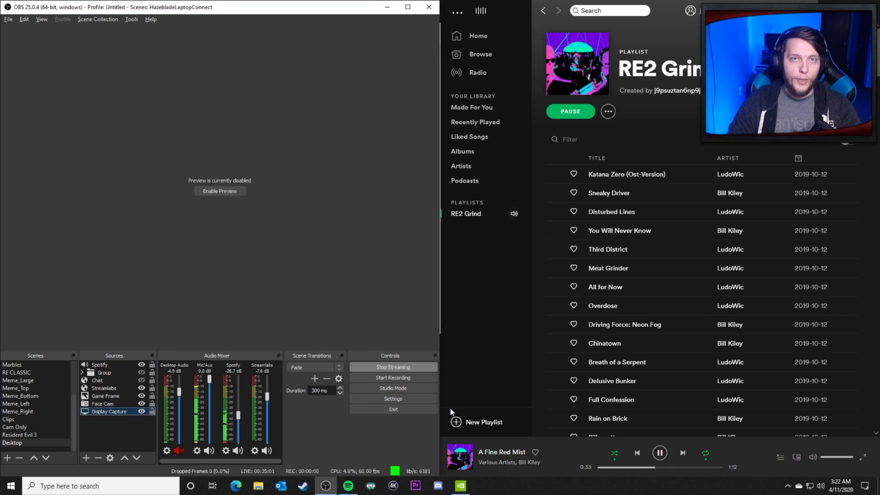
pyautogui.moveTo(458, 355)
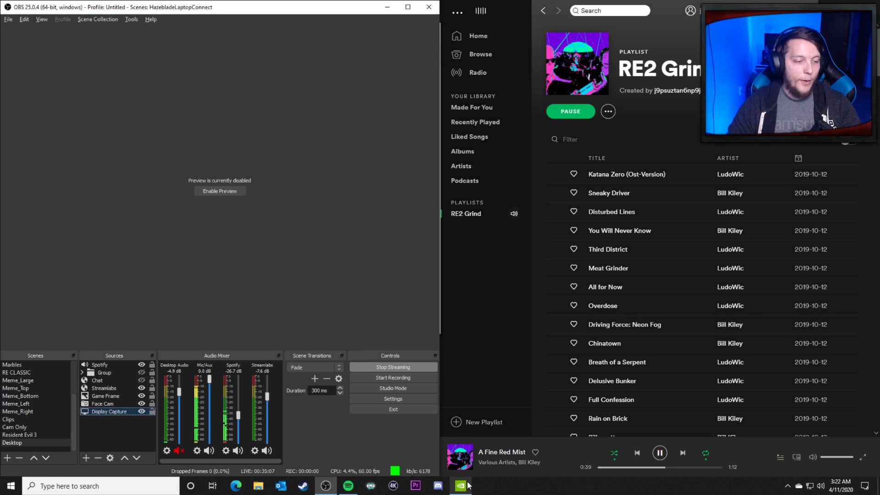
pyautogui.moveTo(459, 486)
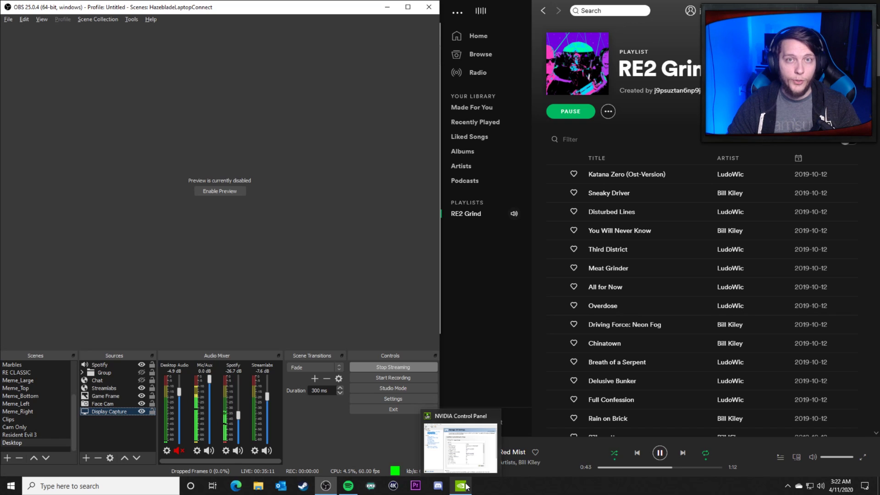
# - Select Resident Evil 3 Remake (re3.exe) under Program Settings in Manage 3D Settings
pyautogui.click(460, 484)
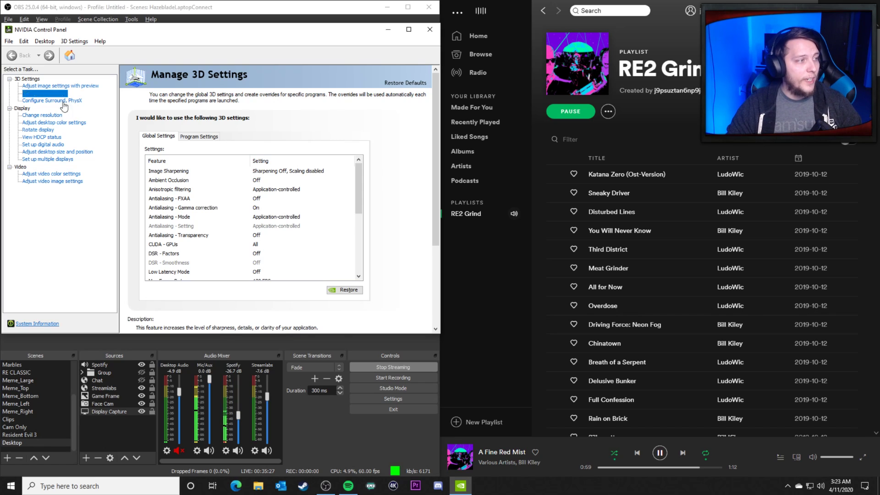
pyautogui.click(38, 92)
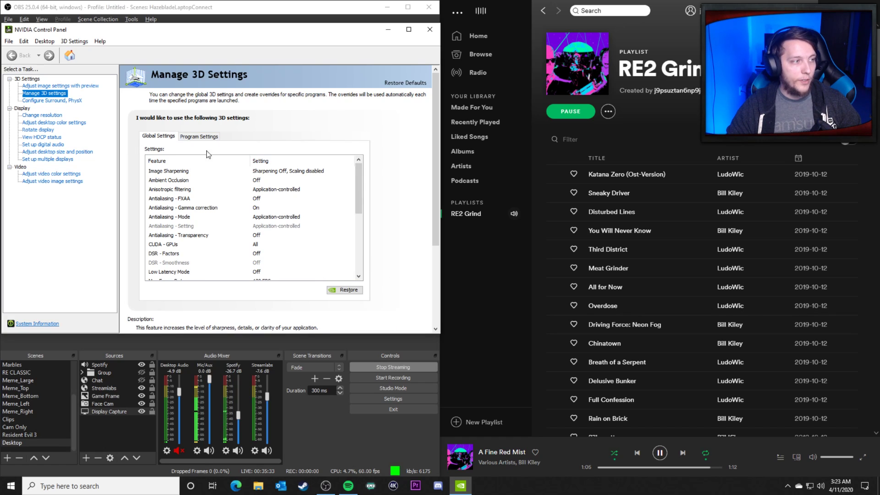
pyautogui.click(198, 135)
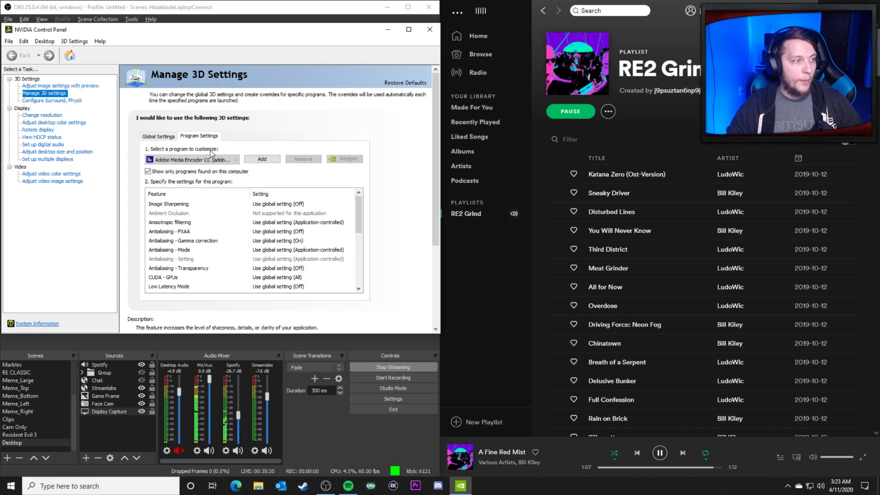
pyautogui.click(234, 160)
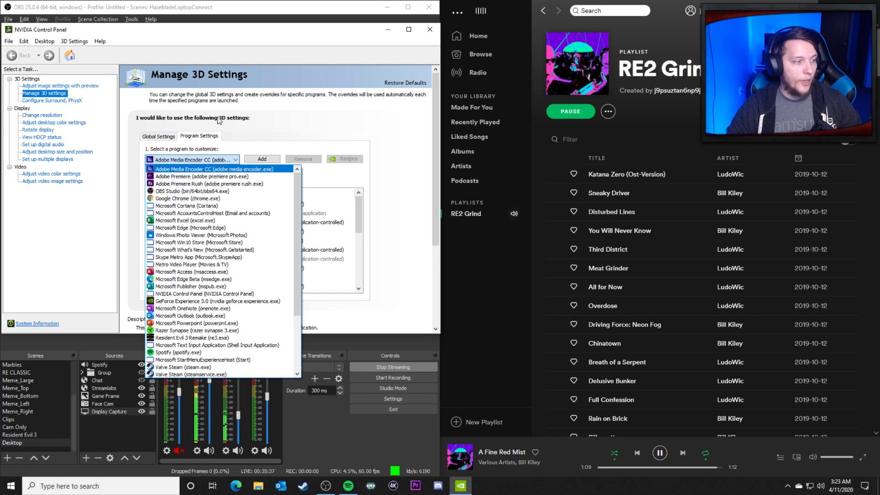
pyautogui.click(157, 136)
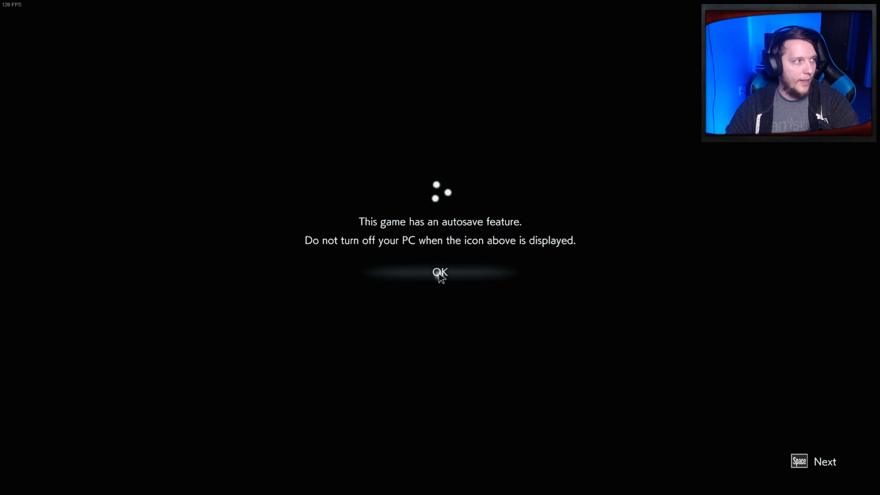
# - Dismiss the autosave notice and start the game from the title screen
pyautogui.click(441, 273)
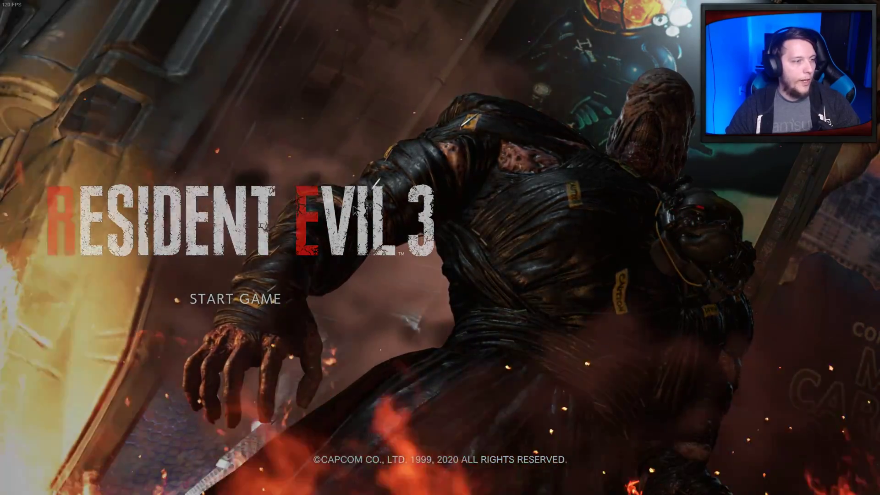
pyautogui.click(238, 299)
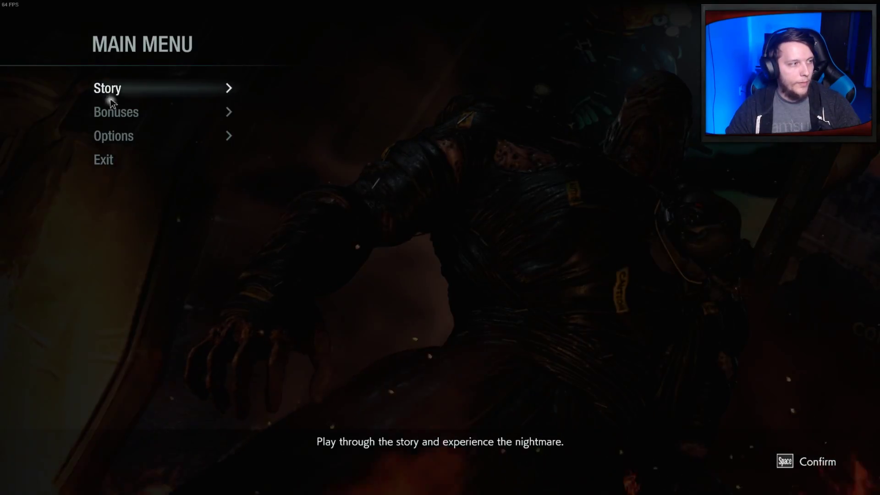
pyautogui.moveTo(148, 136)
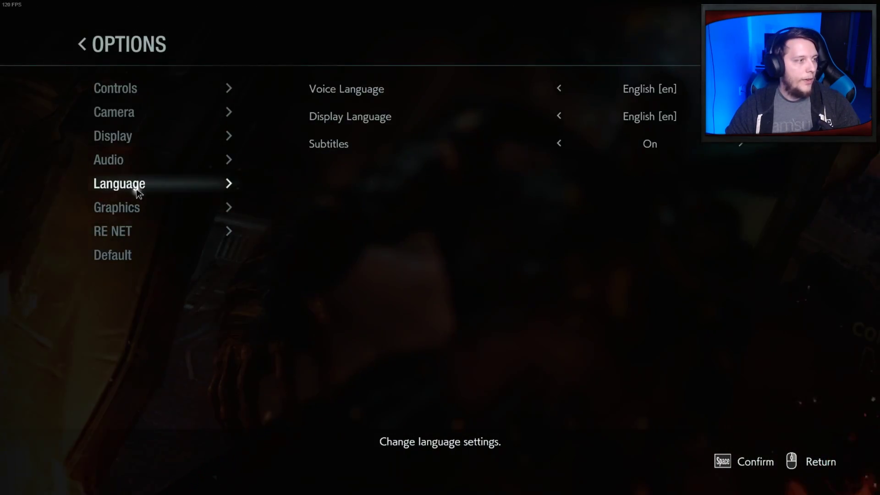
# - Show the Graphics category within the Options menu
pyautogui.click(116, 207)
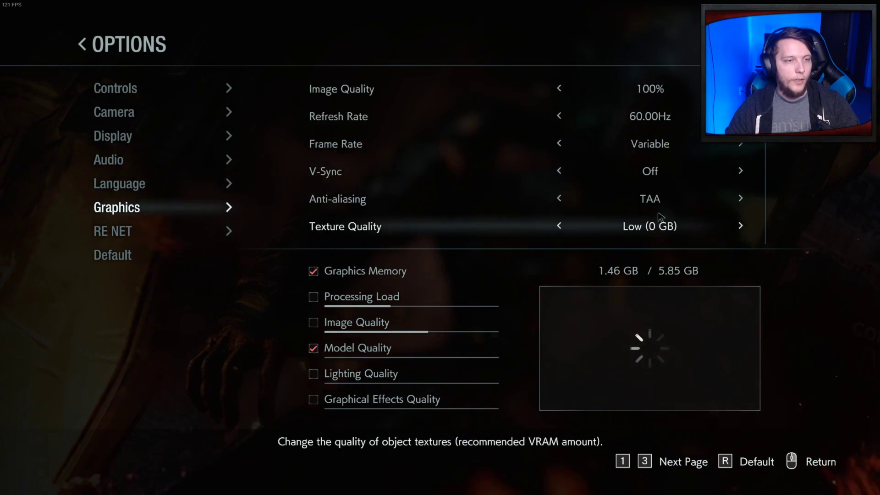
# - Set Shadow Cache to Off in the Graphics options and return to the main menu
pyautogui.scroll(-3)
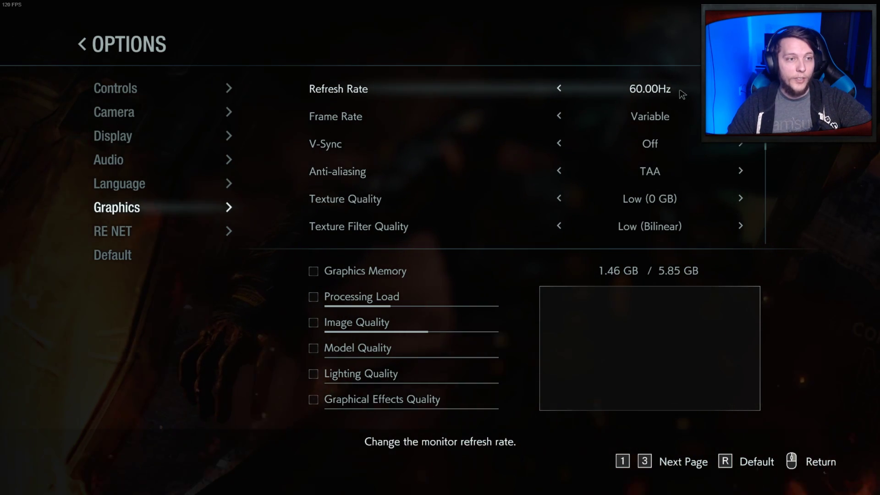
pyautogui.moveTo(684, 120)
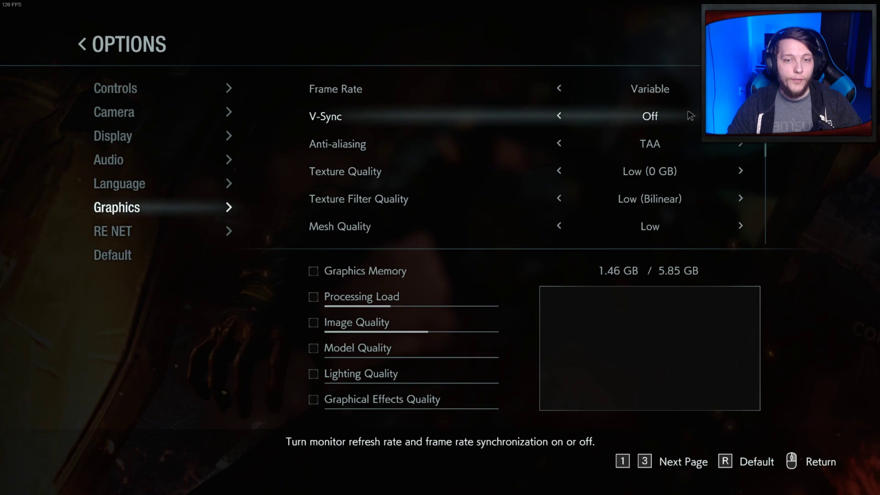
pyautogui.moveTo(682, 118)
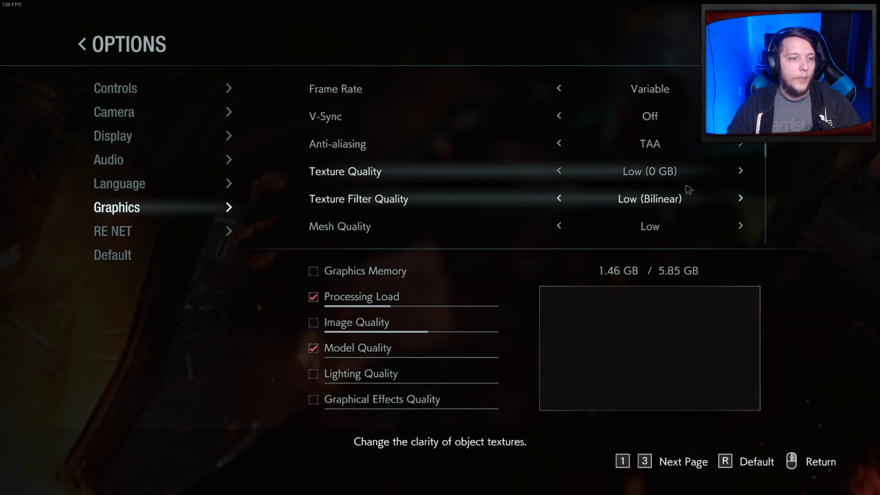
pyautogui.scroll(-3)
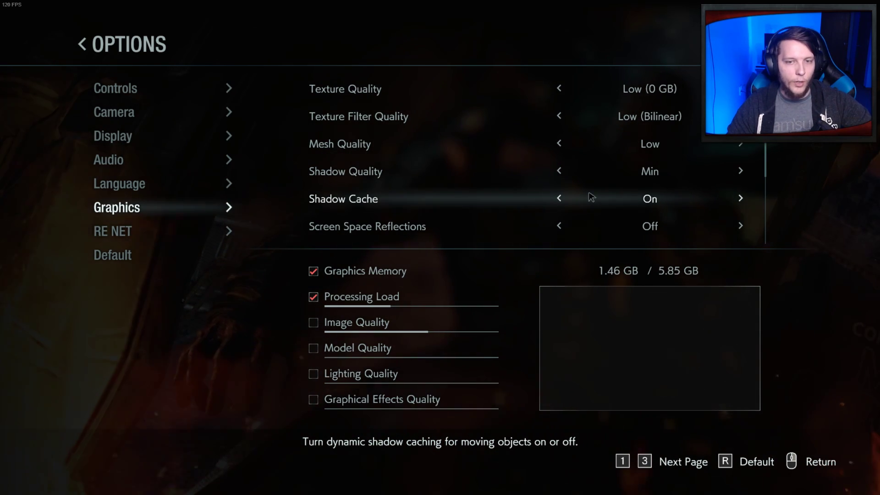
pyautogui.click(559, 198)
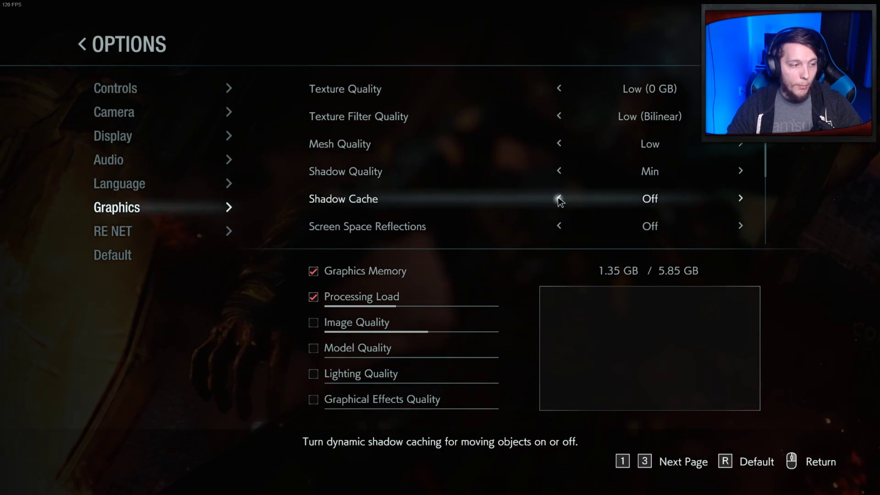
pyautogui.click(559, 198)
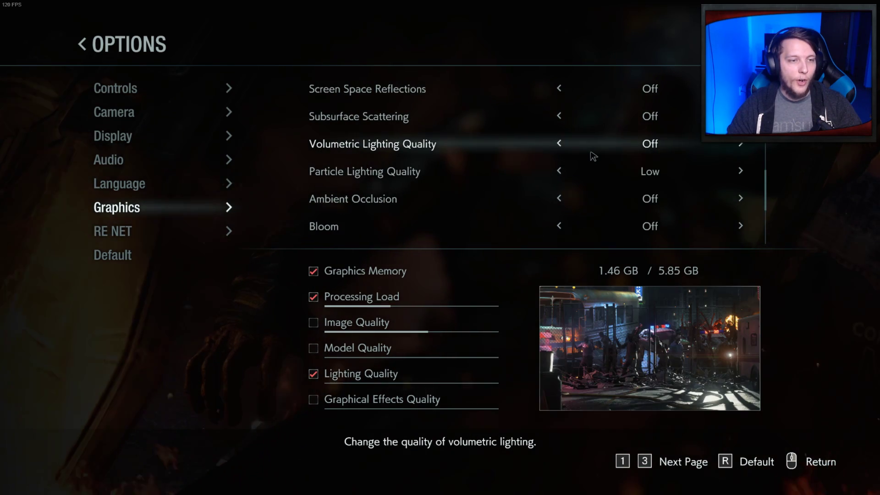
pyautogui.press('3')
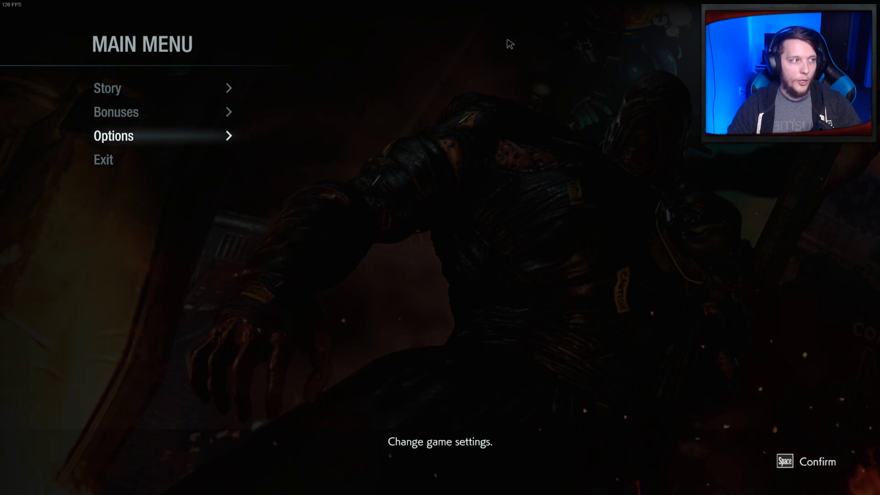
# - Choose Story, then Continue to load the last save
pyautogui.click(108, 88)
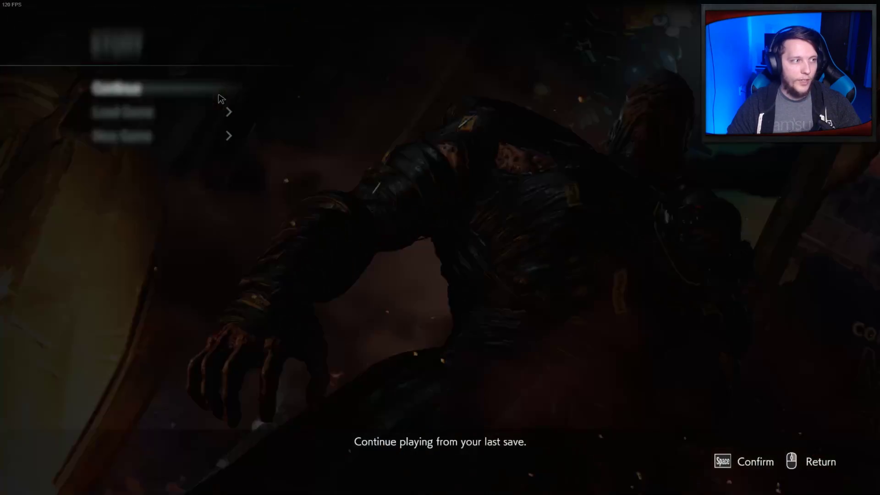
pyautogui.click(117, 88)
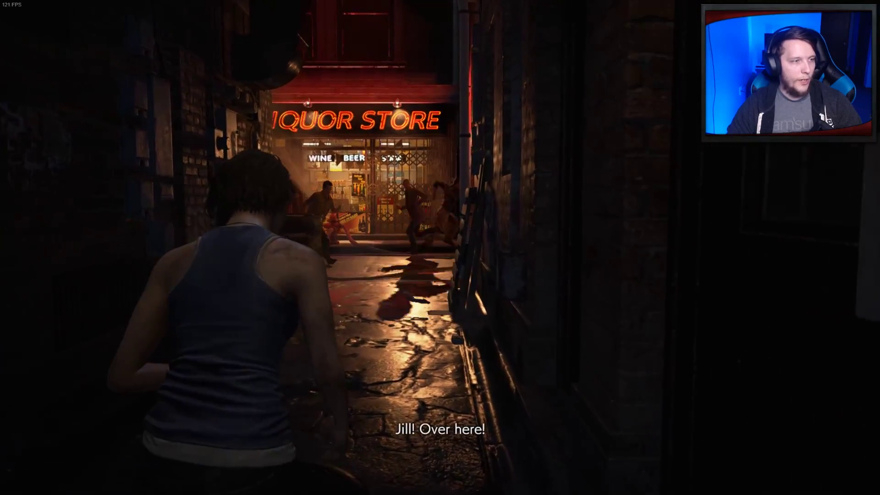
# - Walk Jill down the alley toward the liquor store at around 120 FPS
pyautogui.press('w')
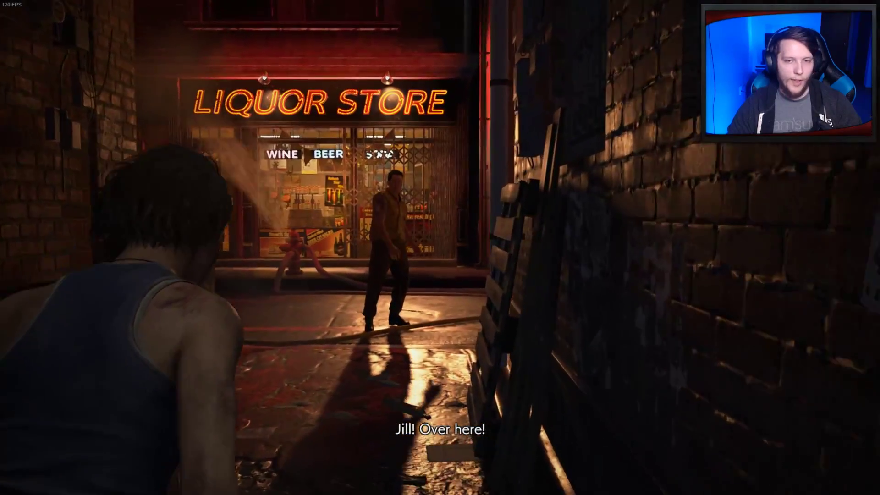